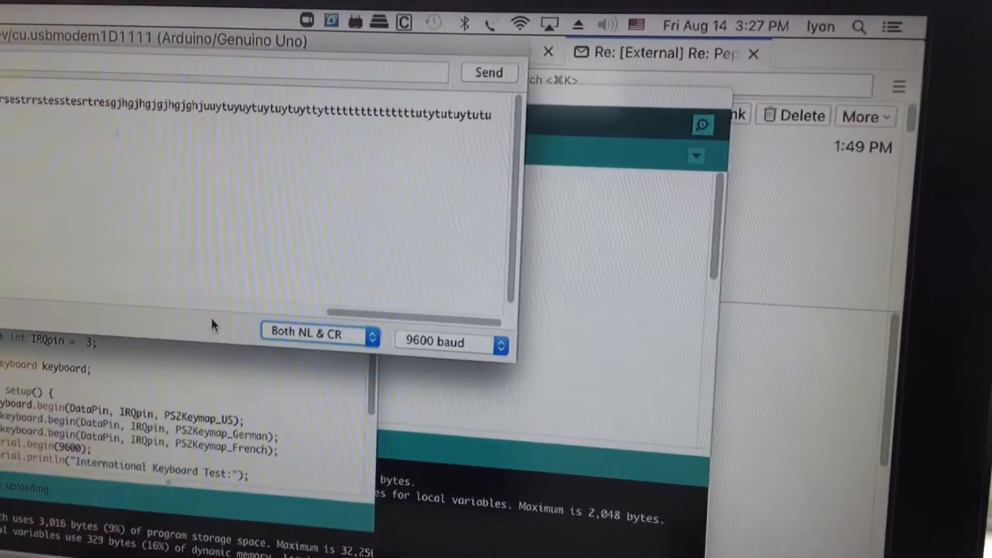
pyautogui.write('sfdsfdsfdsfdsfdsfdsfdsf')
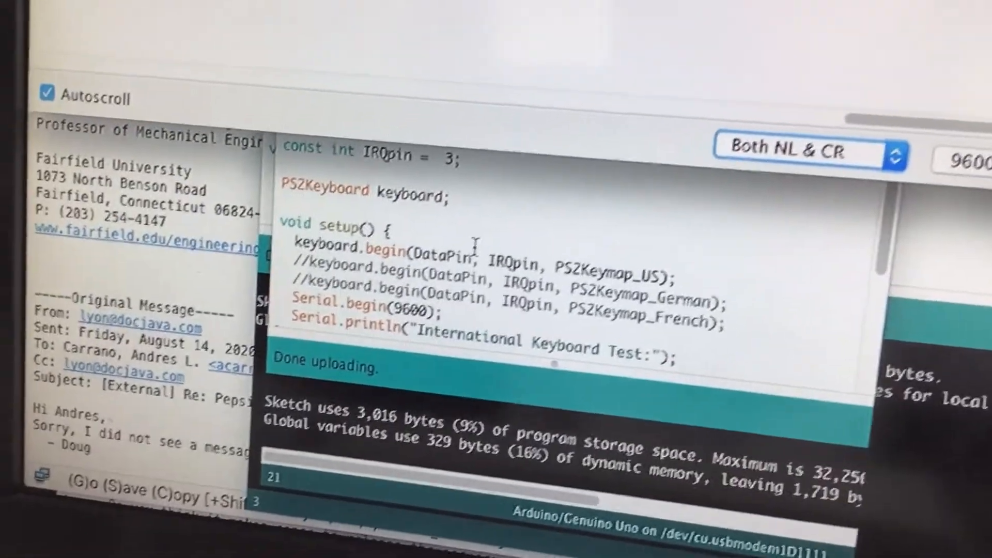
pyautogui.scroll(3)
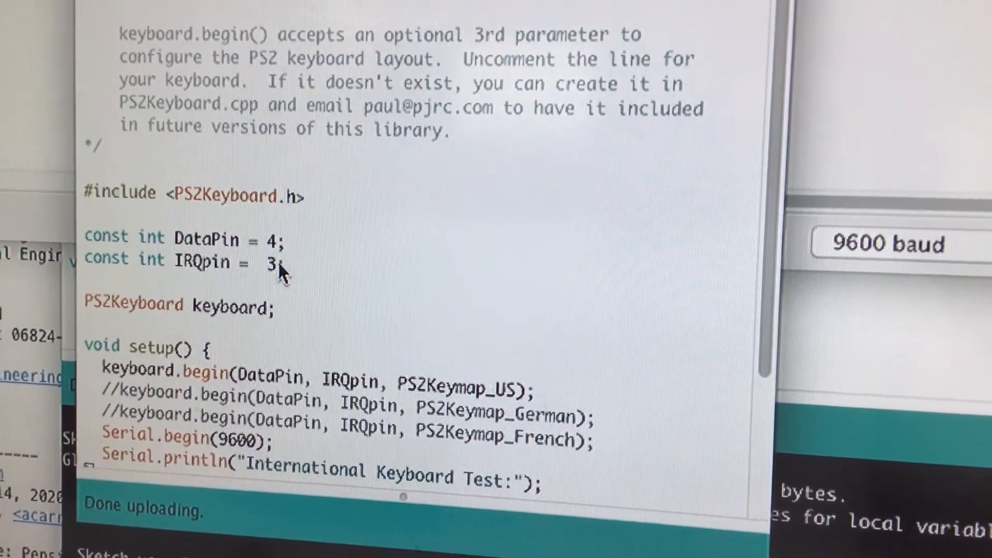
pyautogui.scroll(-3)
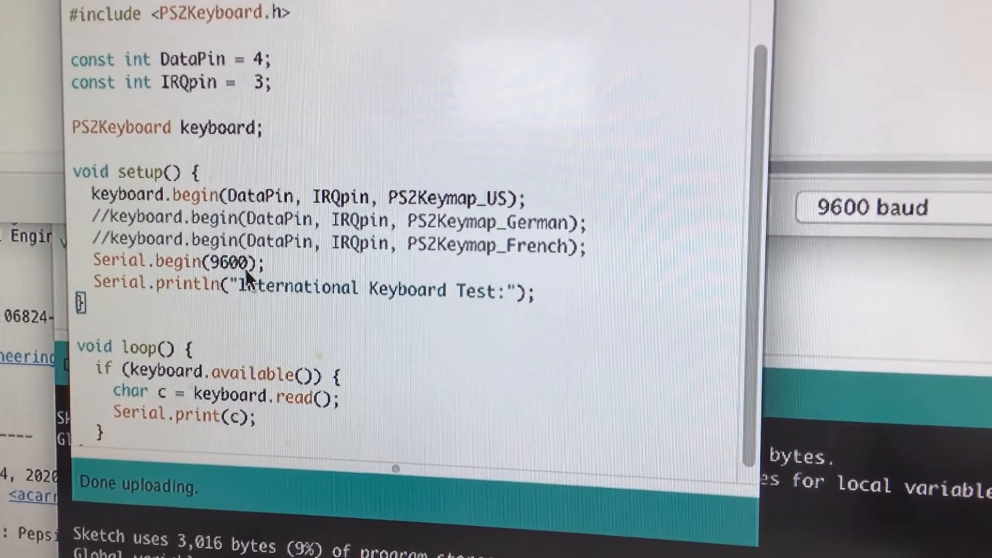
pyautogui.scroll(3)
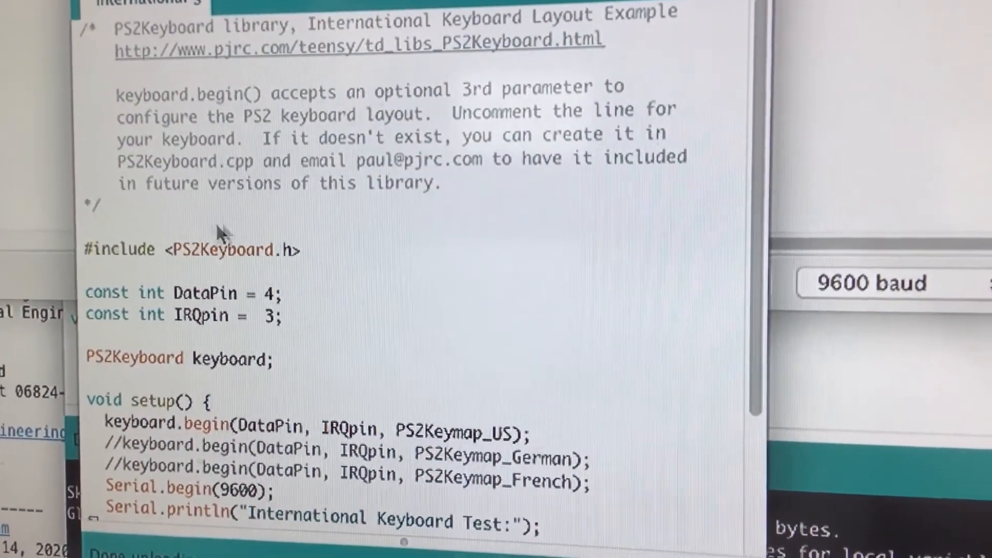